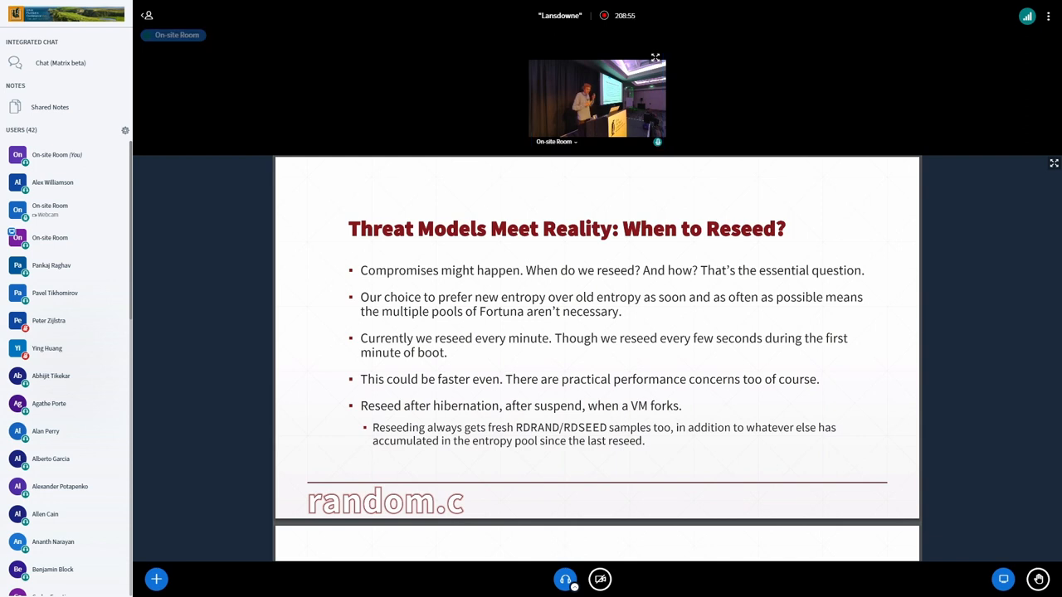
- Scroll the shared presentation past Userspace Interfaces to the closing slide with the speaker's contact details
left_click(596, 98)
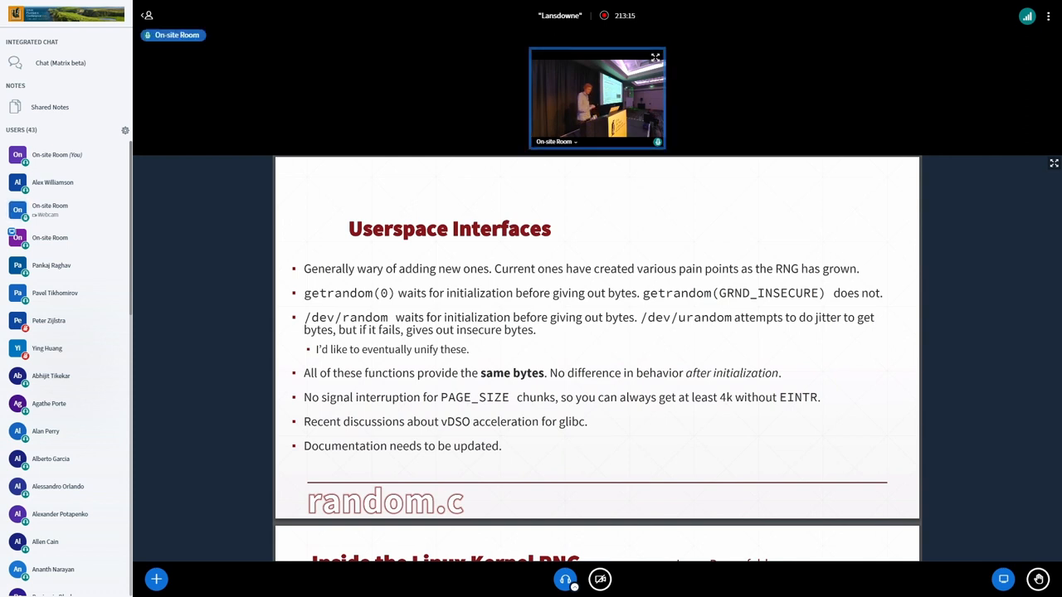
scroll("down", 3)
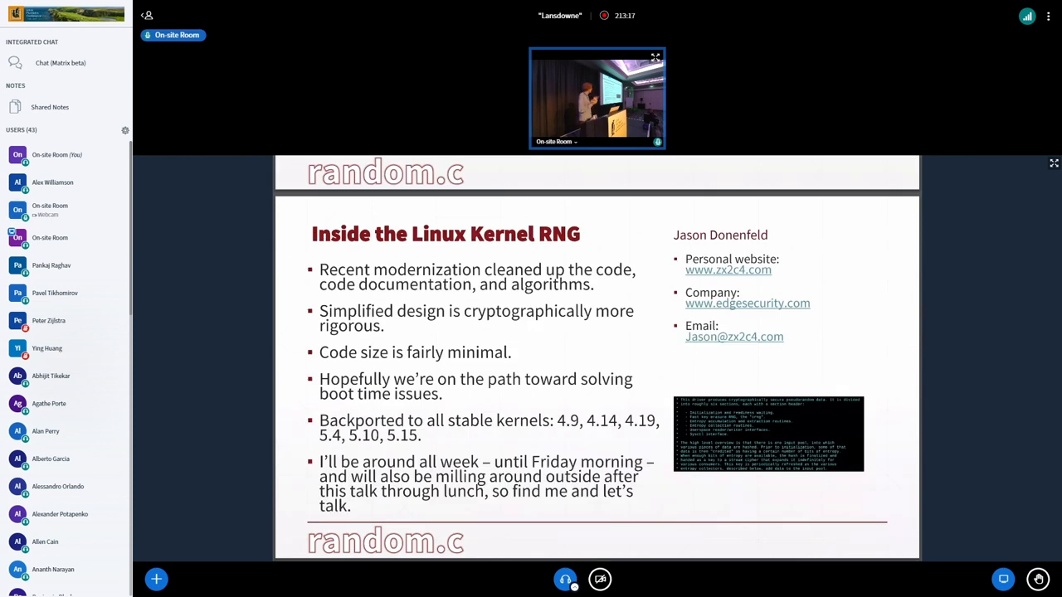